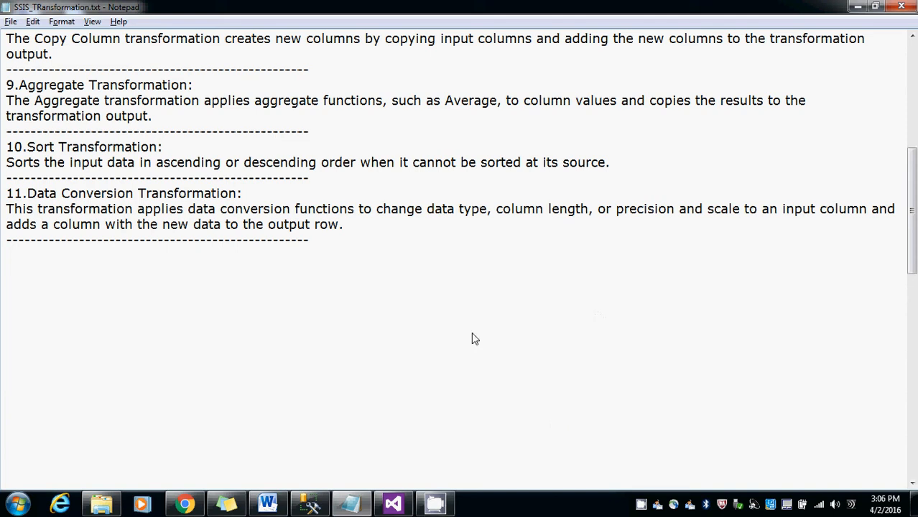
Highlight the Data Conversion Transformation heading and 'precision and scale' in the tutorial
left_click_drag(225, 178, 309, 177)
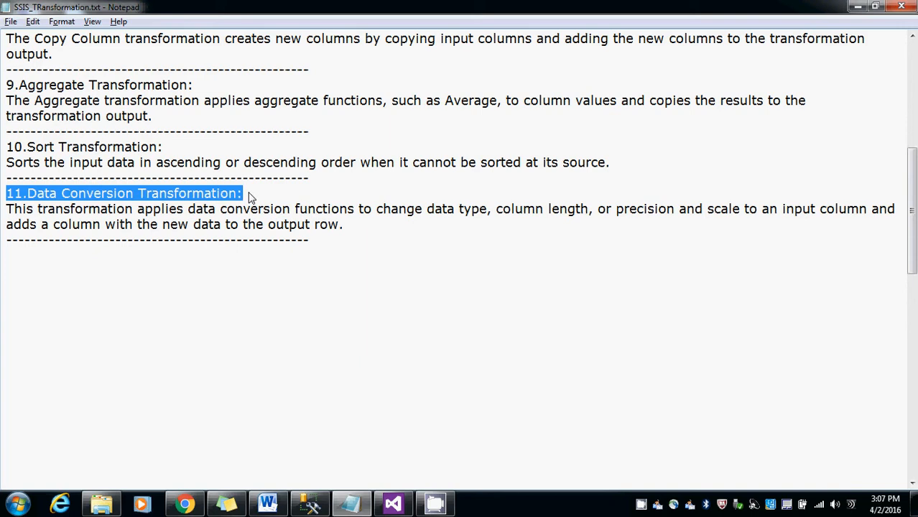
mouse_move(158, 219)
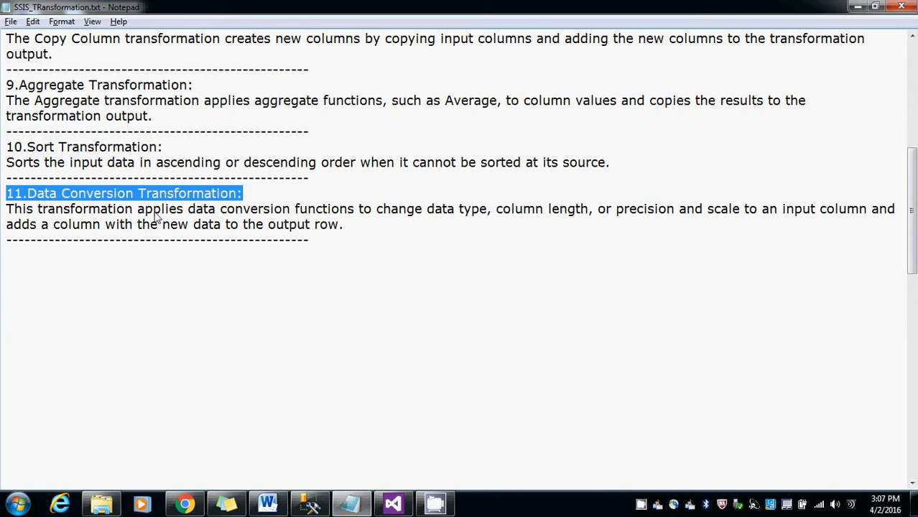
mouse_move(185, 217)
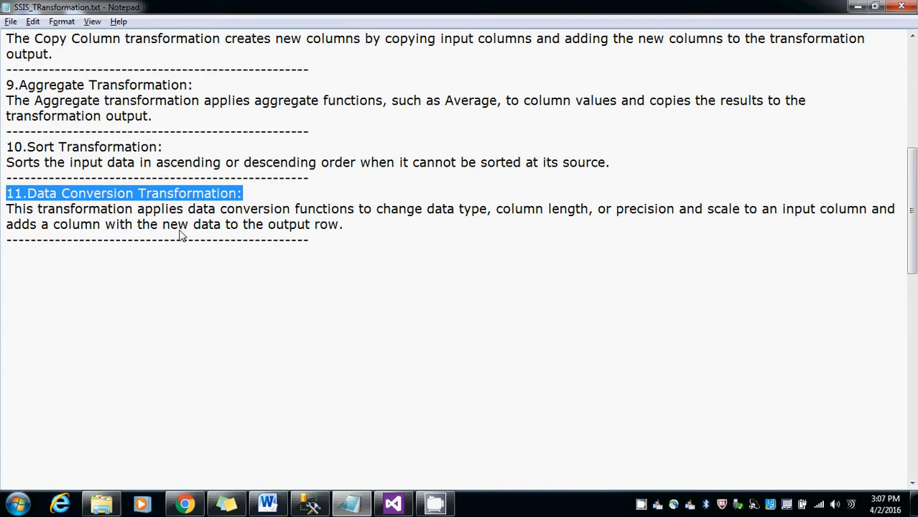
left_click(352, 235)
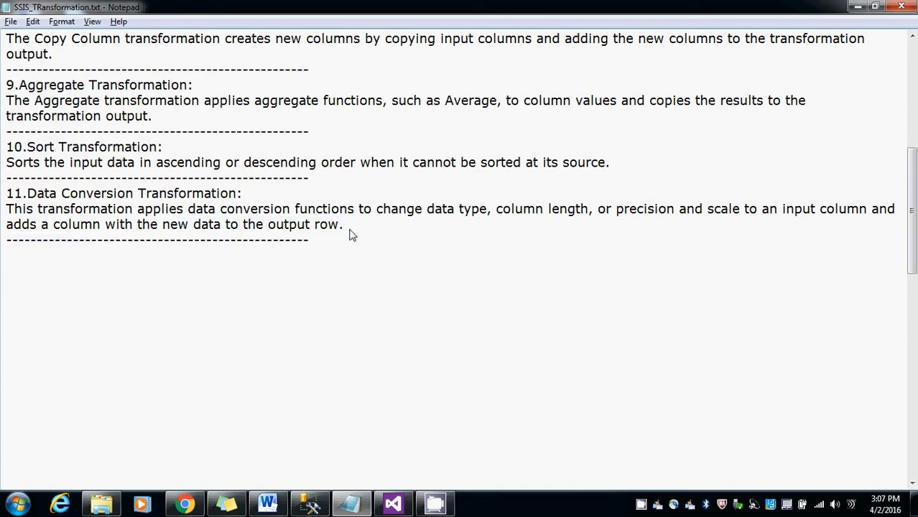
mouse_move(499, 224)
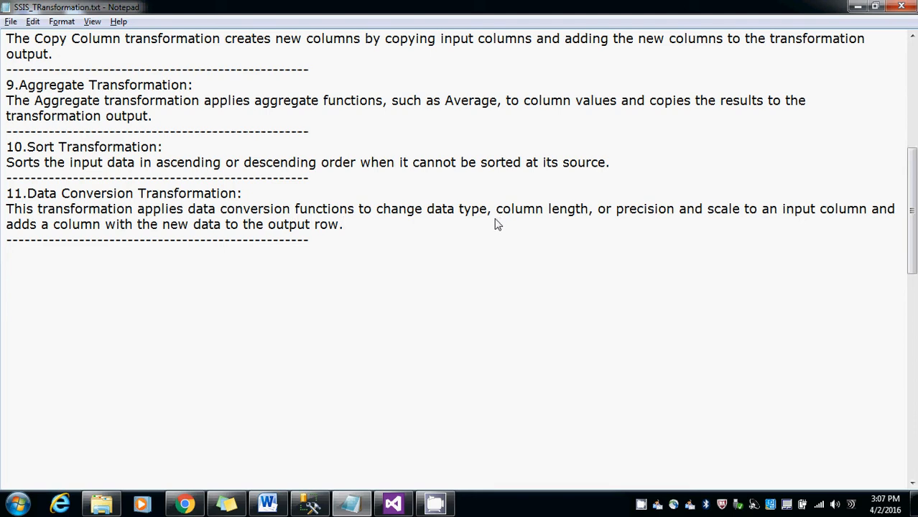
left_click(343, 224)
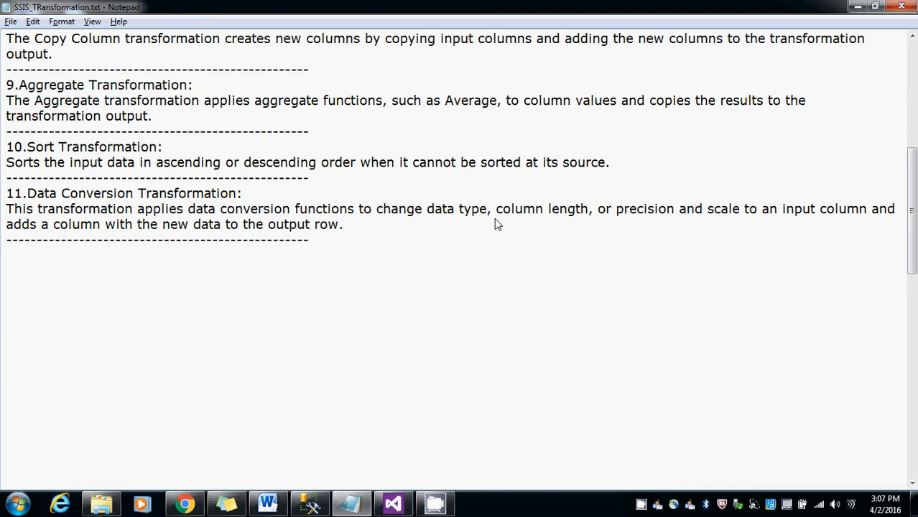
mouse_move(659, 209)
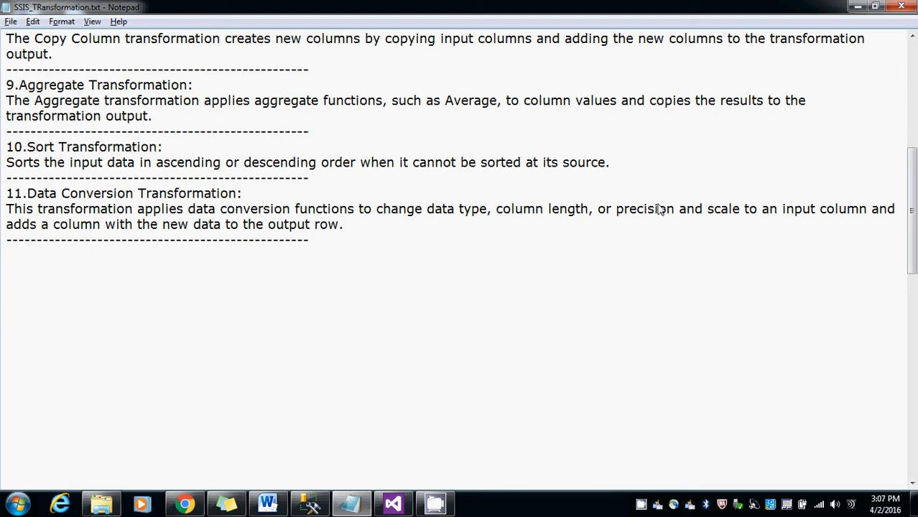
left_click_drag(613, 209, 734, 209)
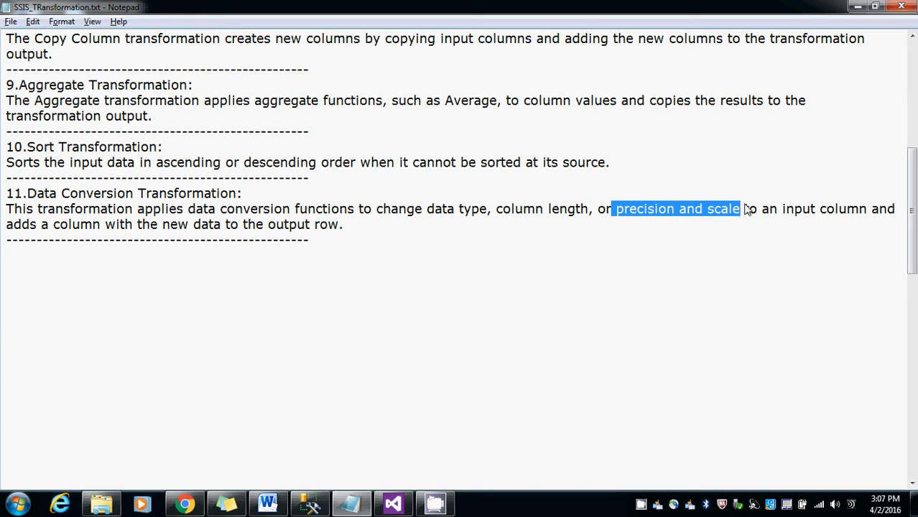
double_click(723, 209)
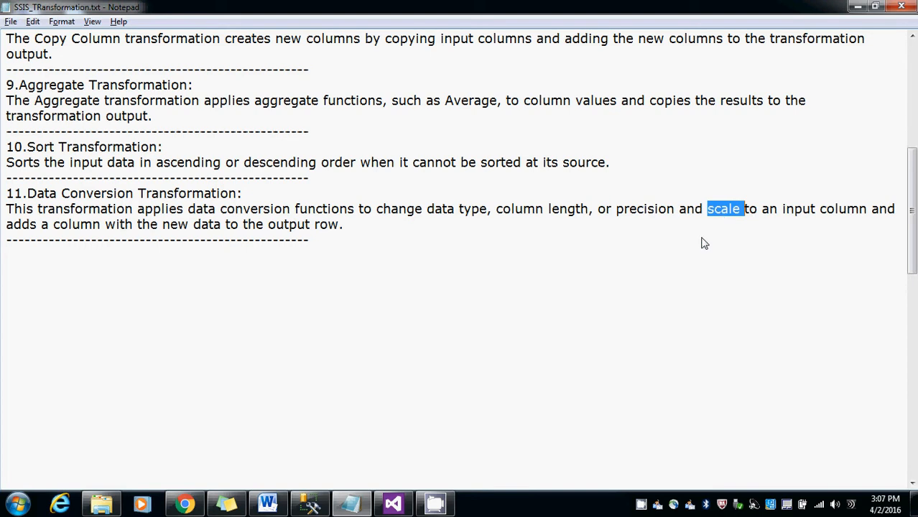
left_click(836, 258)
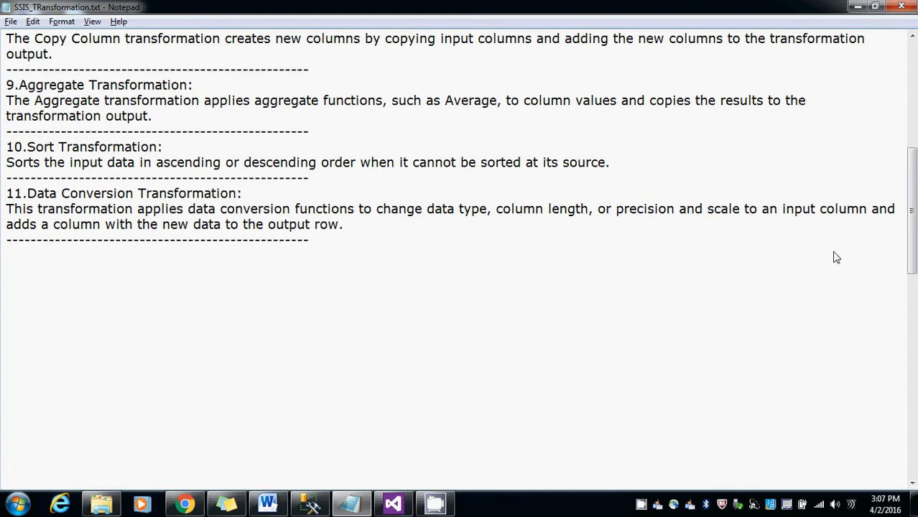
Rename the new package to 12.Data_Conversion.dtsx and open it in the designer
left_click(393, 503)
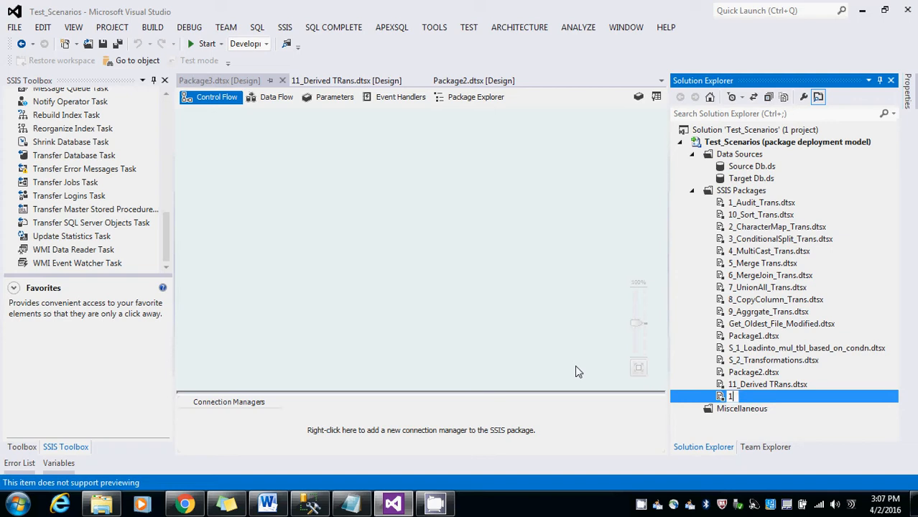
type("2_")
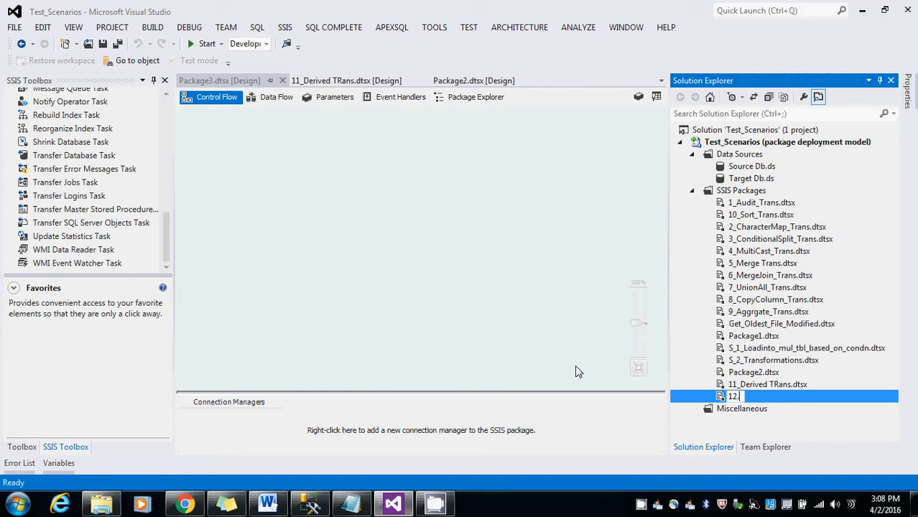
type("Data")
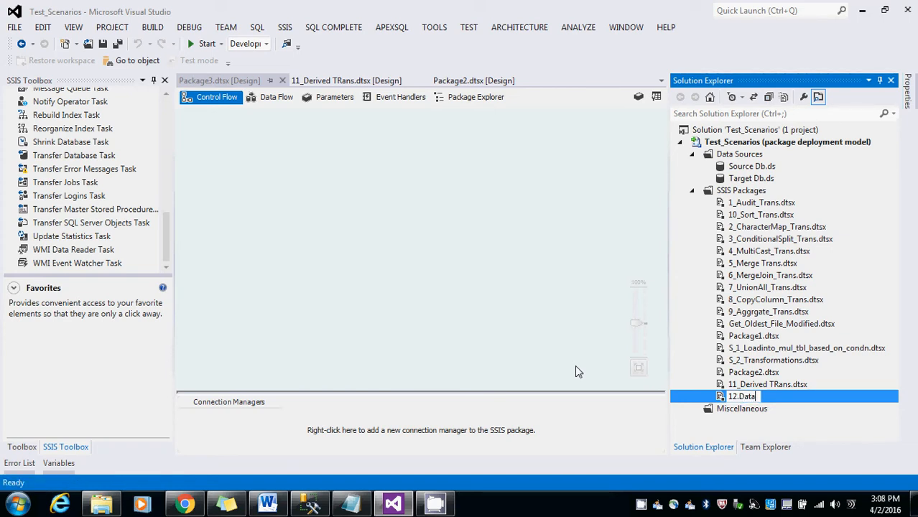
type("_Con")
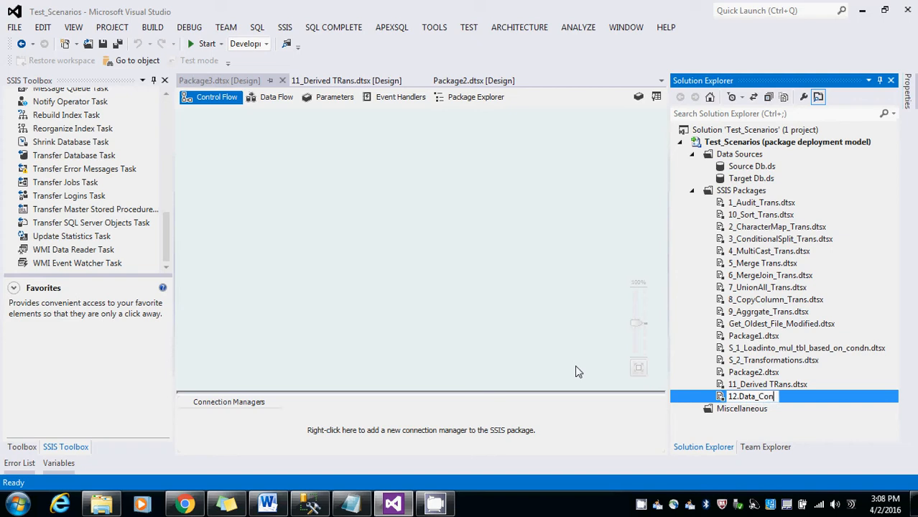
type("version.")
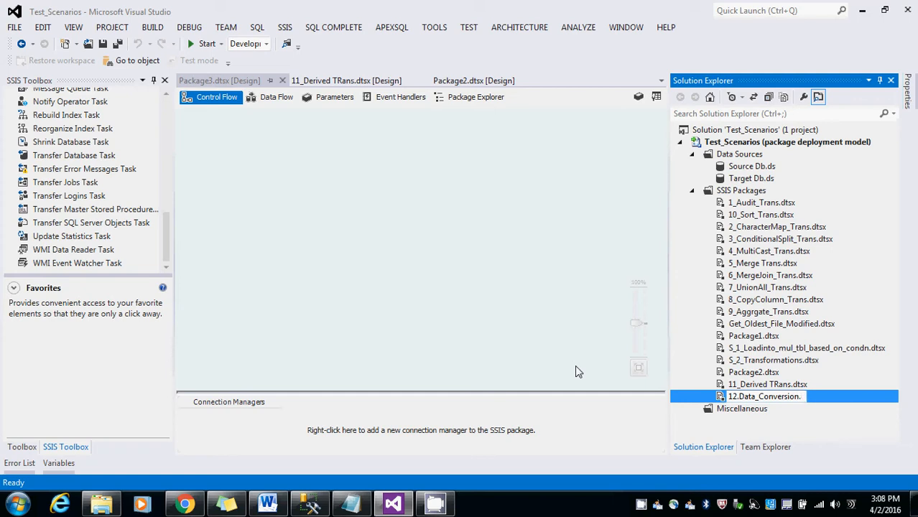
double_click(763, 396)
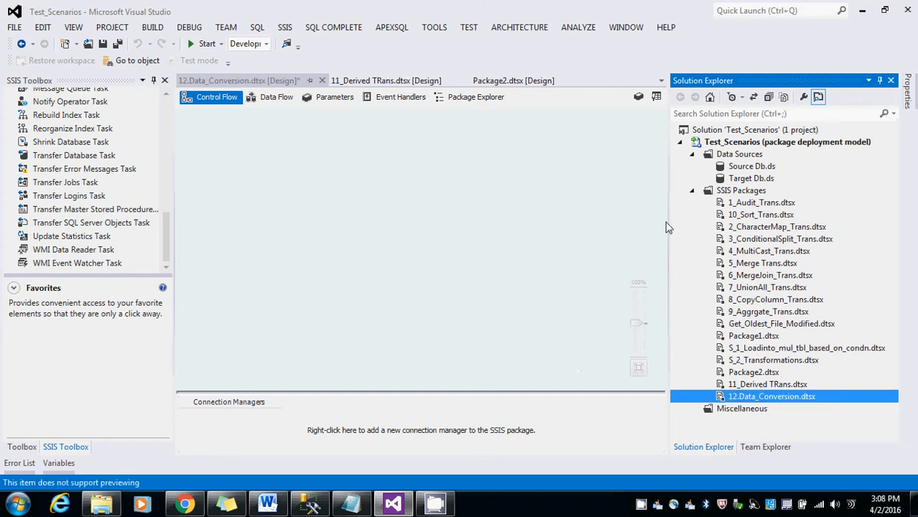
Add an EXCEL connection manager and browse for its source workbook
right_click(421, 429)
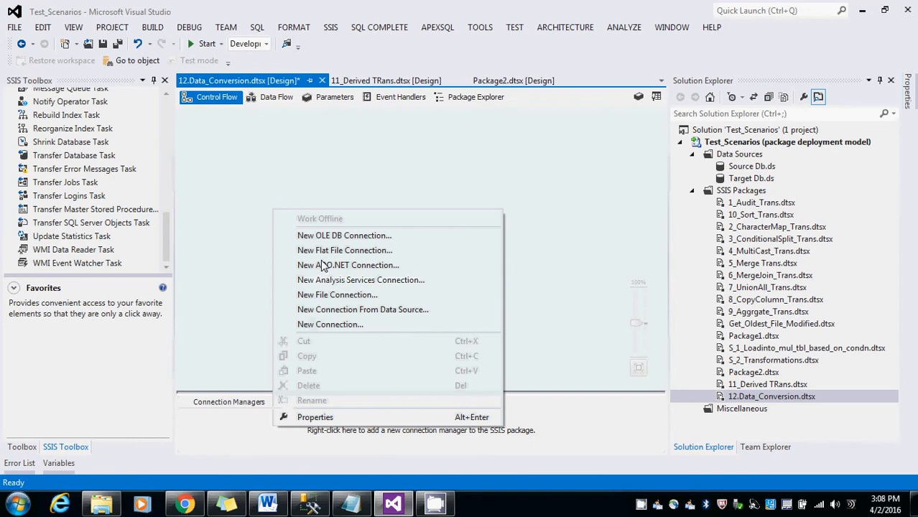
mouse_move(328, 299)
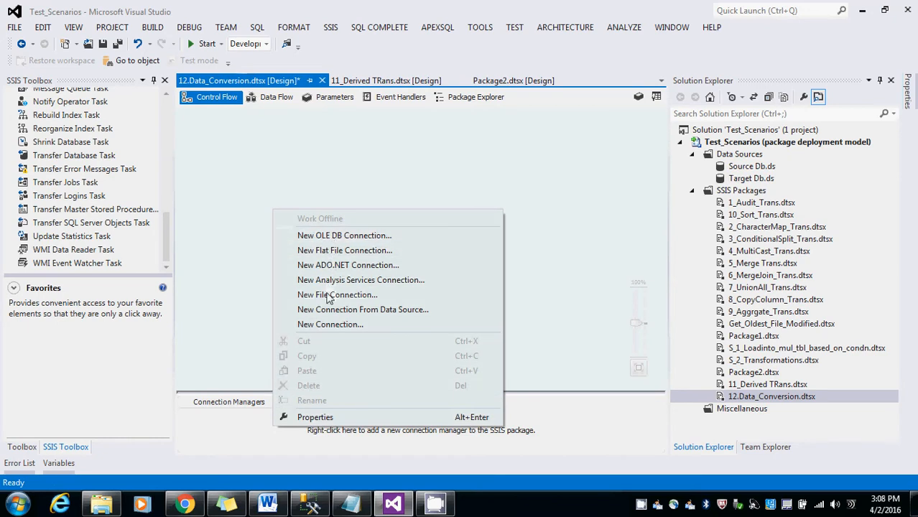
left_click(331, 324)
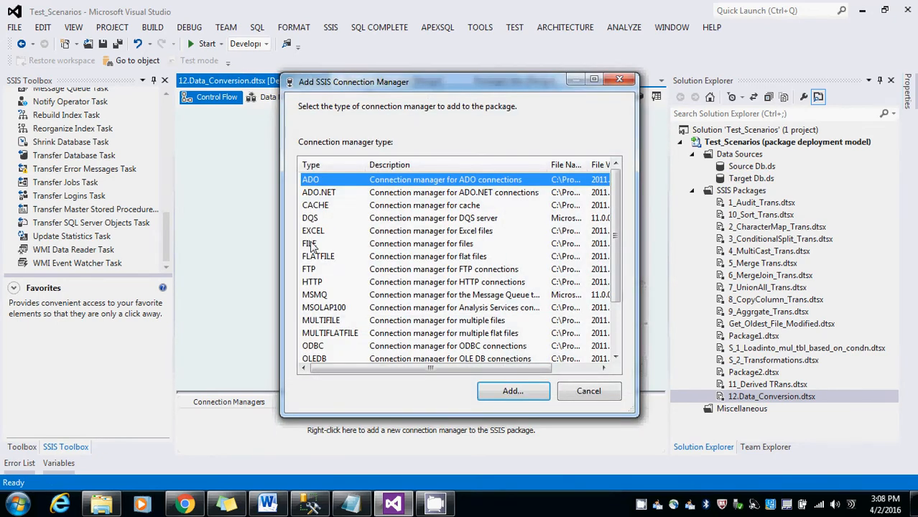
left_click(513, 391)
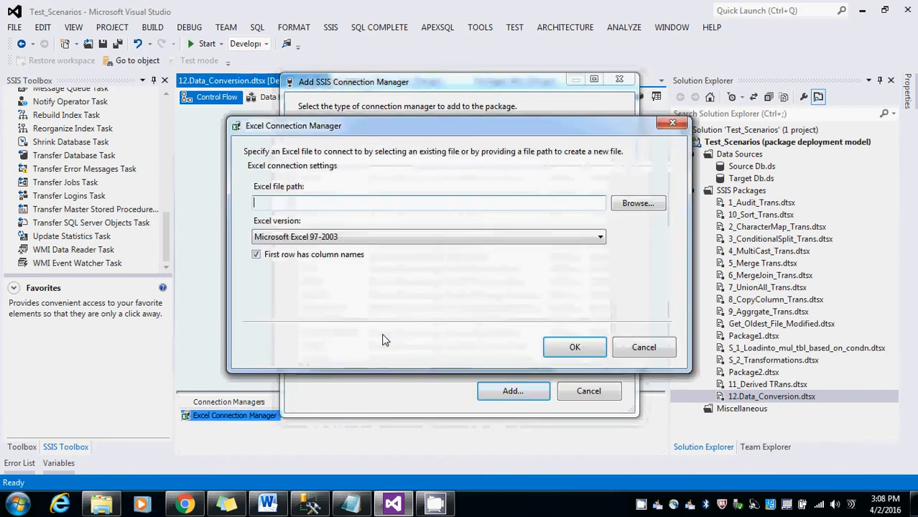
left_click(637, 202)
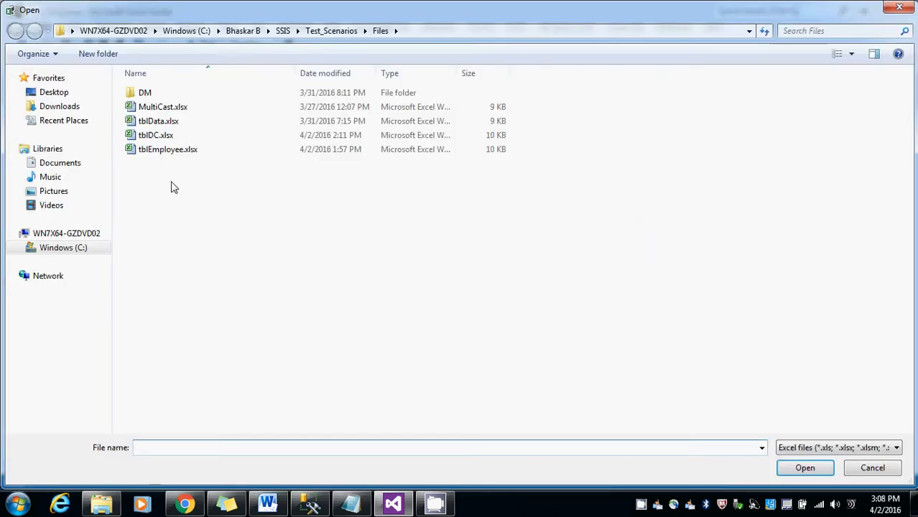
left_click(804, 467)
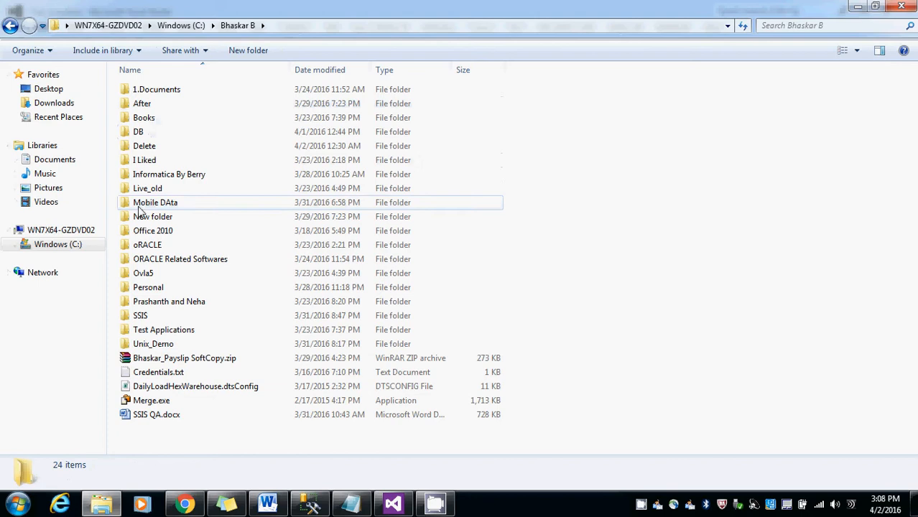
Navigate SSIS > Test_Scenarios > Files and open tblDC.xlsx
double_click(140, 315)
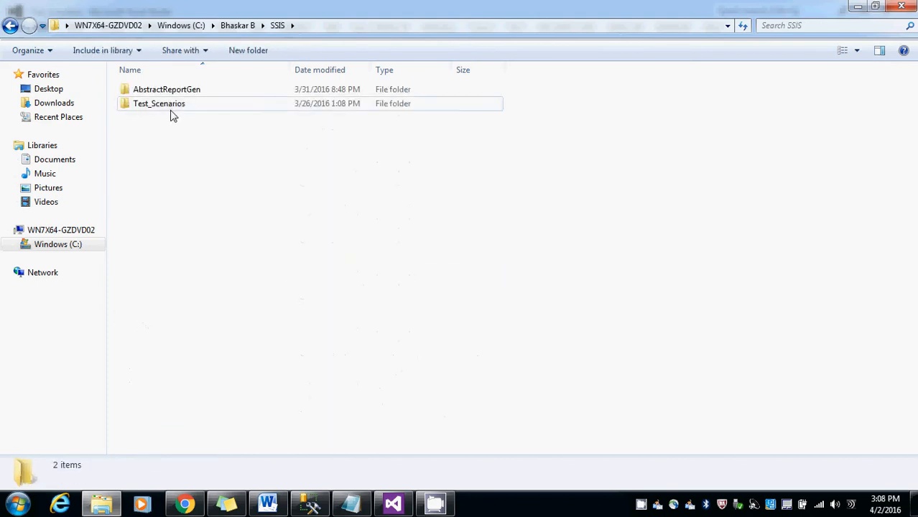
double_click(159, 102)
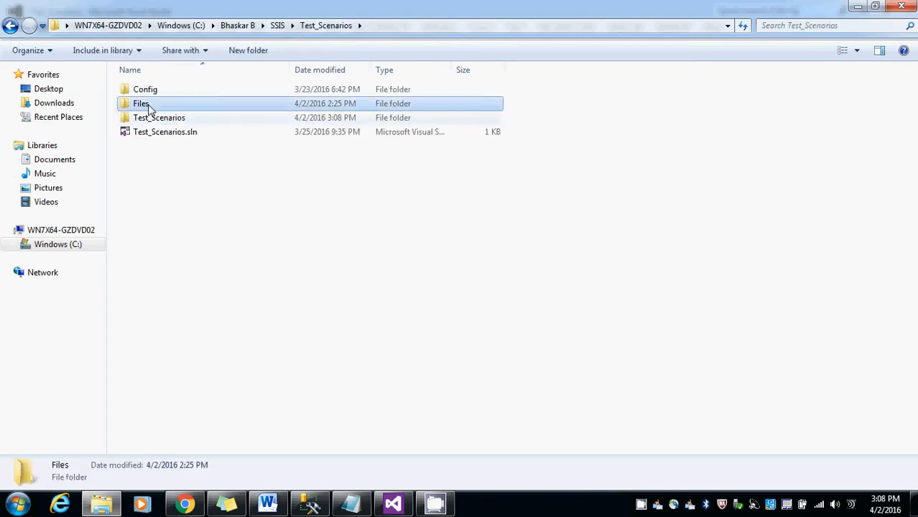
double_click(141, 103)
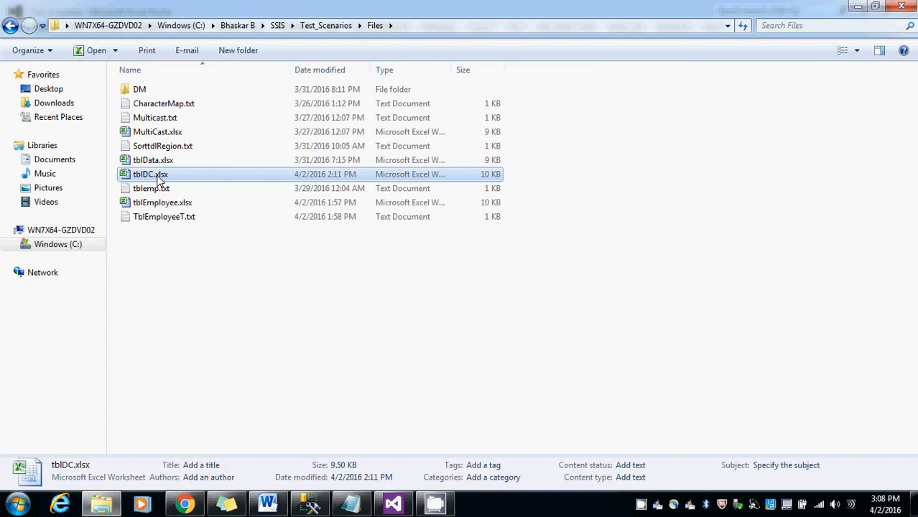
double_click(151, 174)
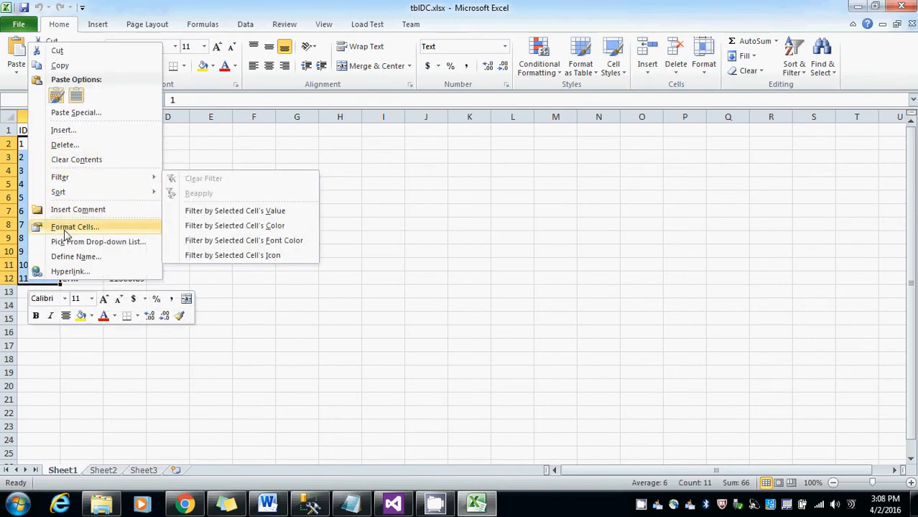
left_click(75, 227)
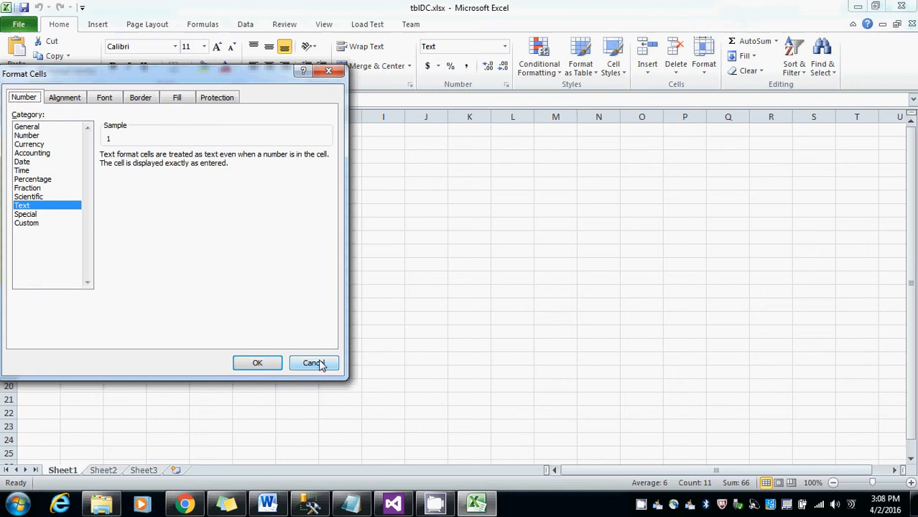
left_click(312, 363)
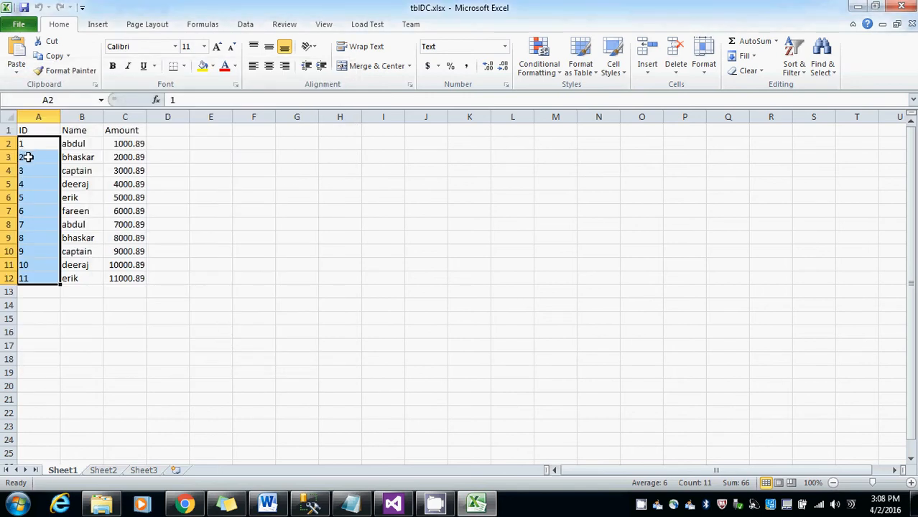
left_click(311, 503)
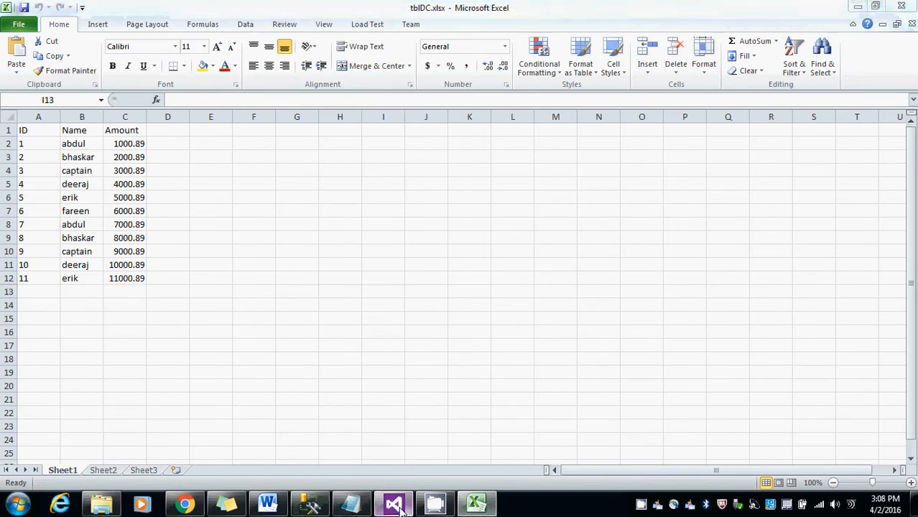
Create a new OLE DB connection manager using the Target_db data connection
left_click(393, 503)
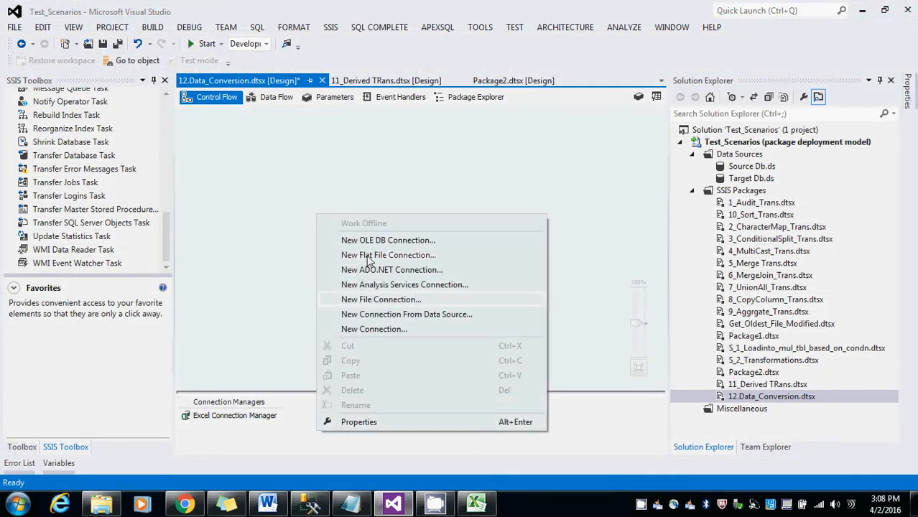
left_click(388, 240)
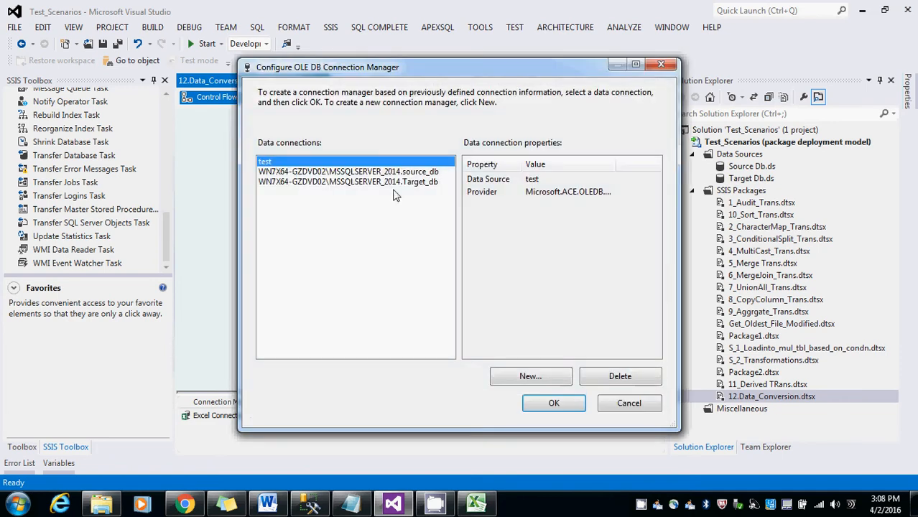
left_click(553, 403)
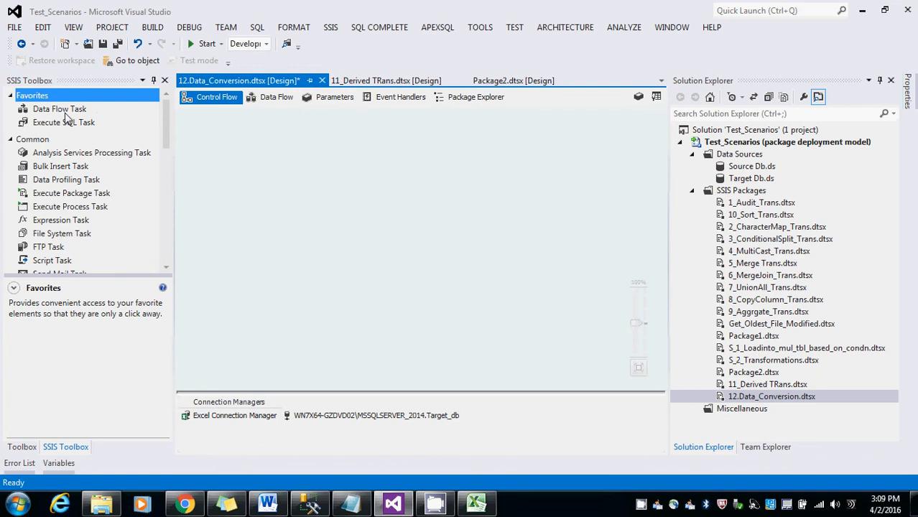
Add a Data Flow Task with an Excel Source on the worksheet feeding Data Conversion
left_click_drag(59, 108, 343, 204)
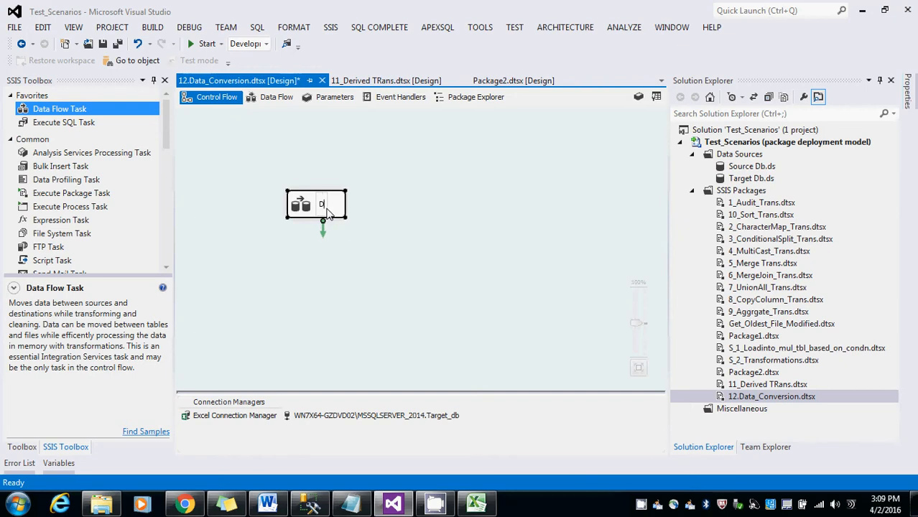
mouse_move(323, 208)
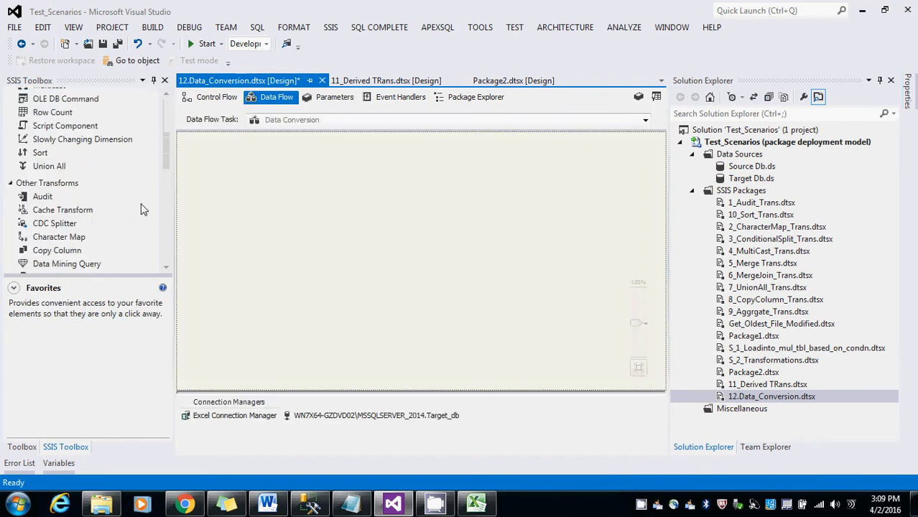
scroll("up", 3)
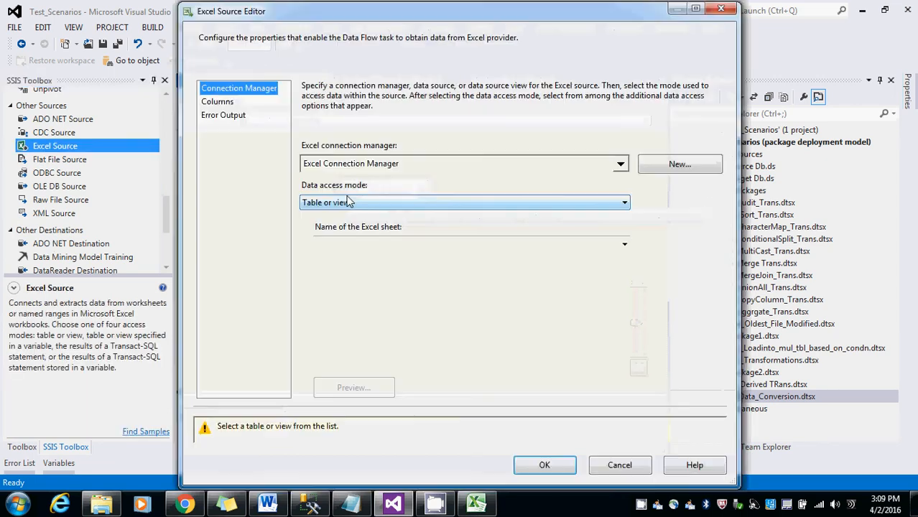
left_click(623, 244)
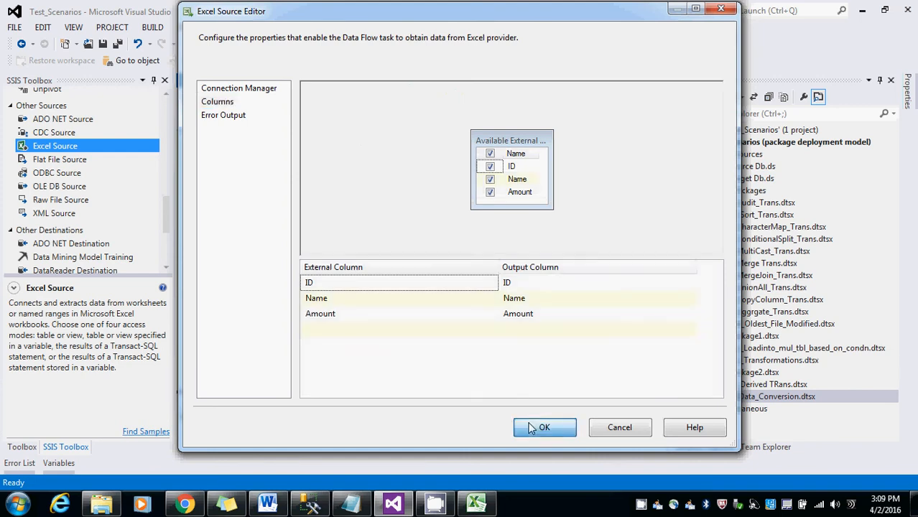
left_click(544, 427)
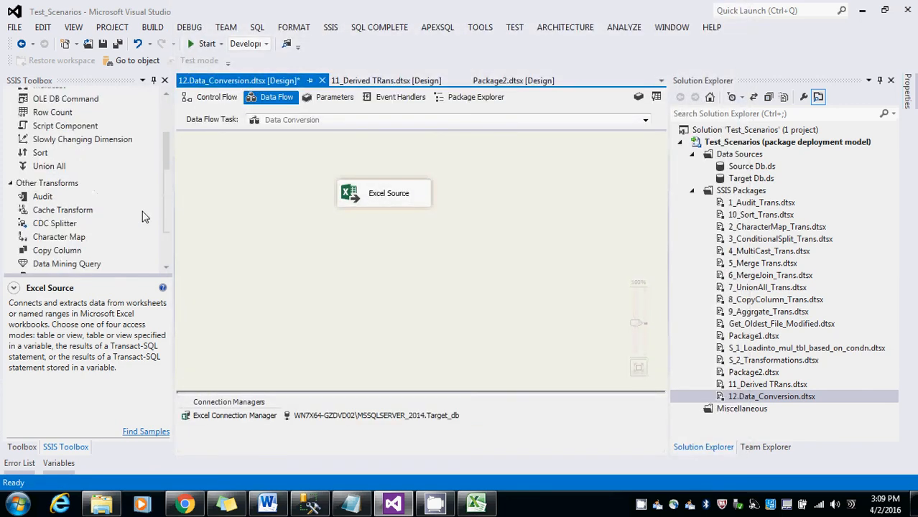
scroll("down", 3)
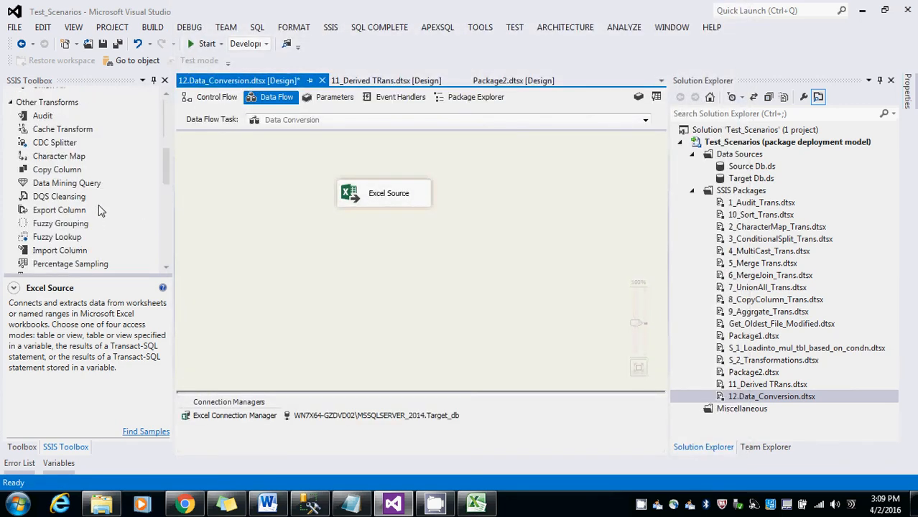
scroll("down", 3)
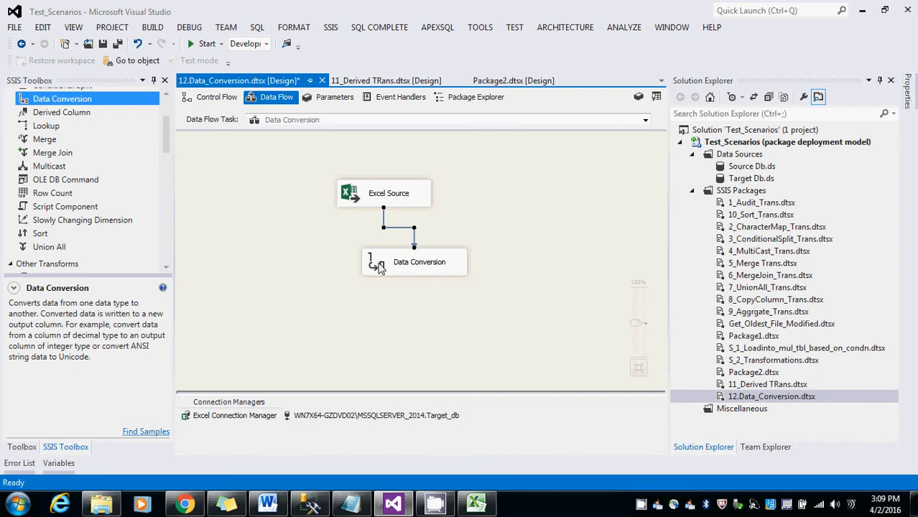
Convert ID to output alias DC_ID with data type four-byte unsigned integer [DT_UI4]
double_click(413, 261)
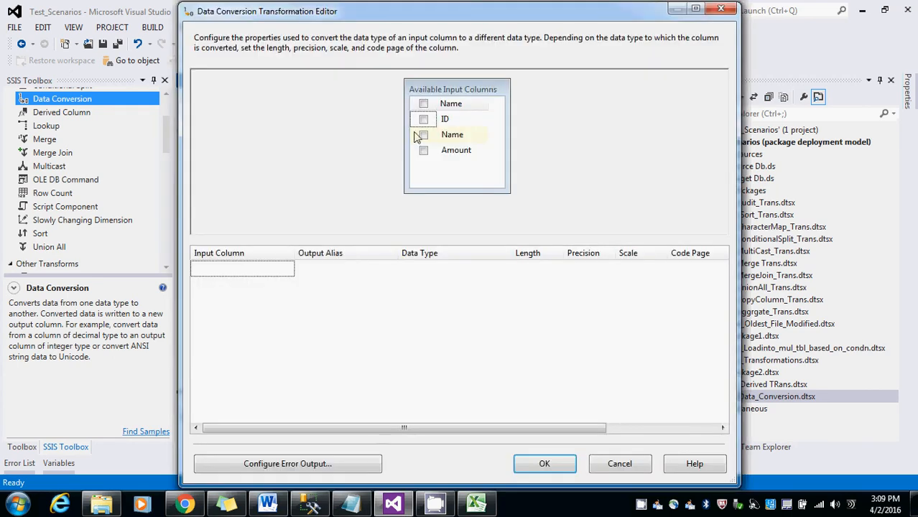
left_click(423, 119)
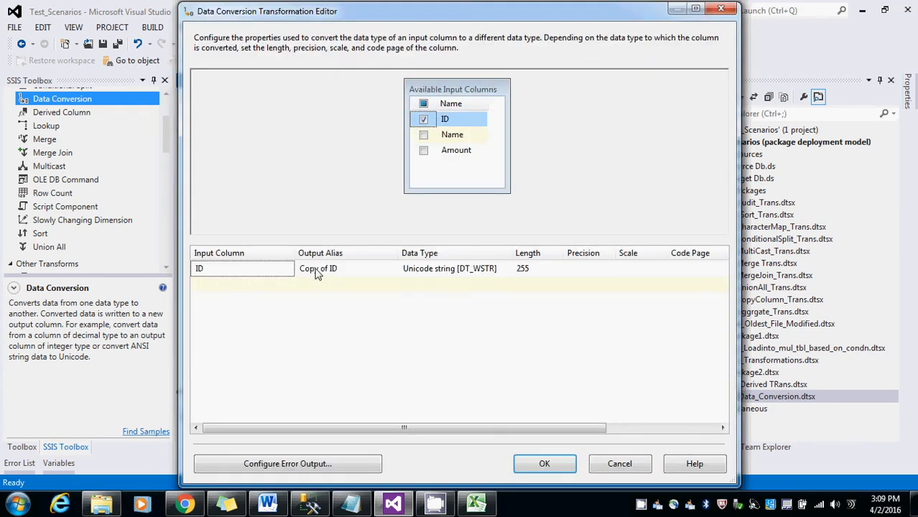
double_click(319, 268)
type("DC_")
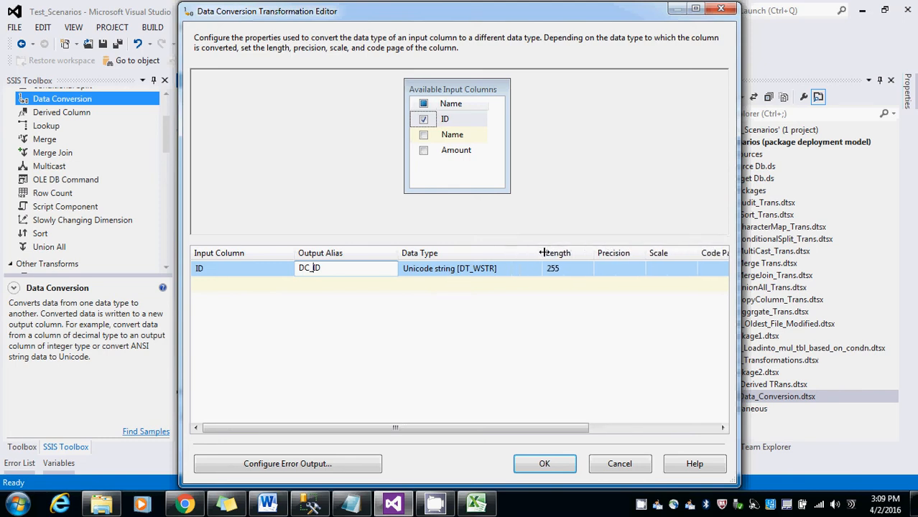
mouse_move(302, 280)
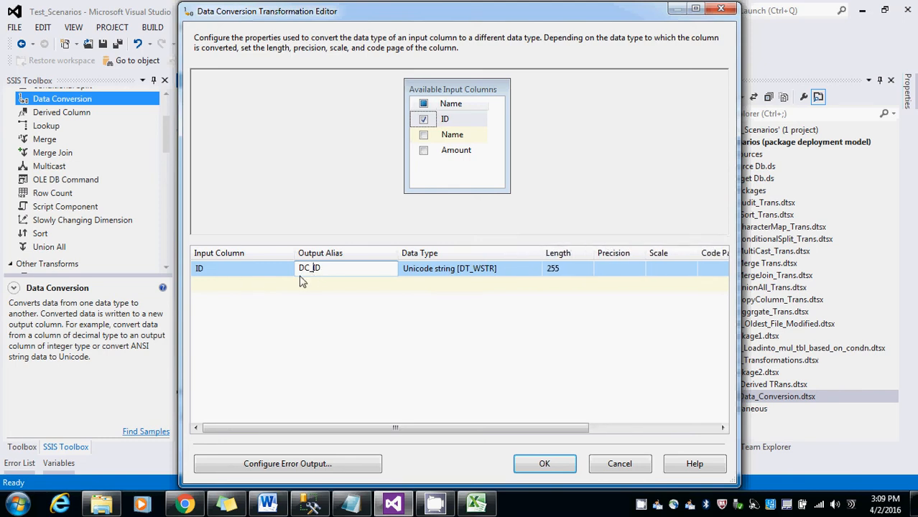
left_click(536, 268)
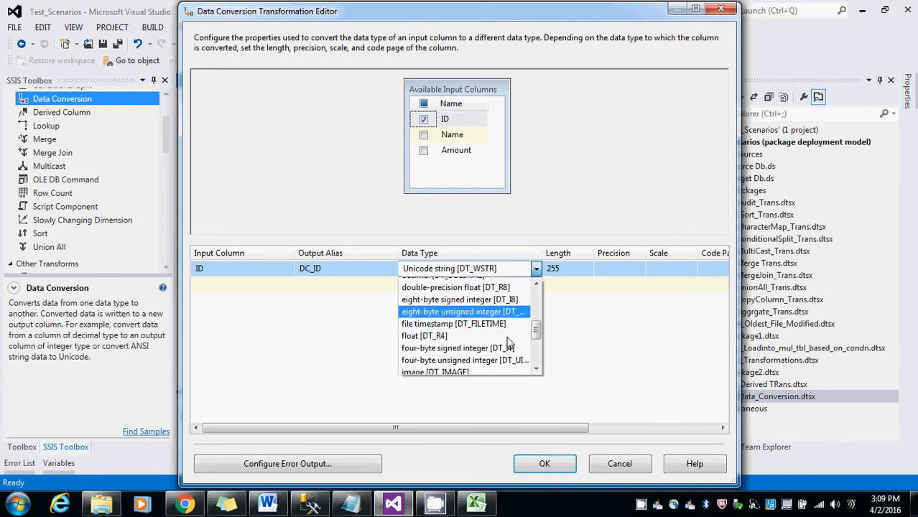
left_click(465, 360)
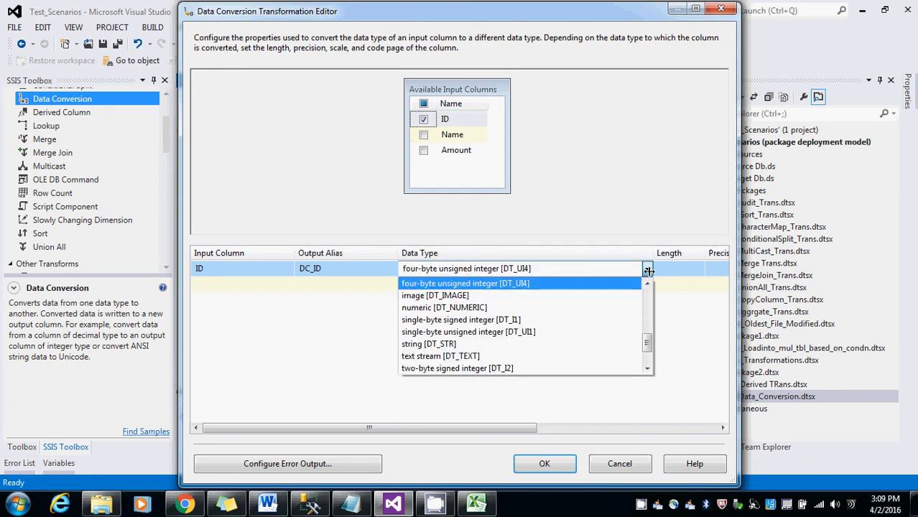
left_click(465, 283)
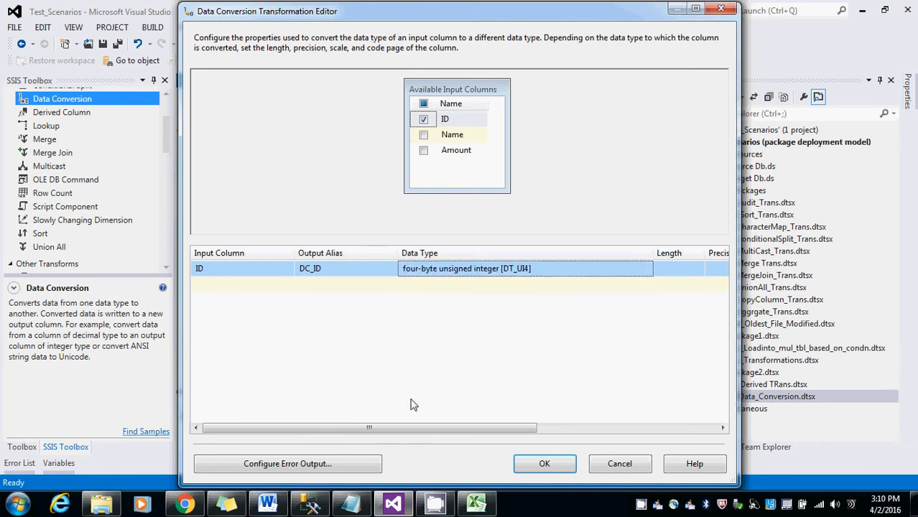
left_click(545, 463)
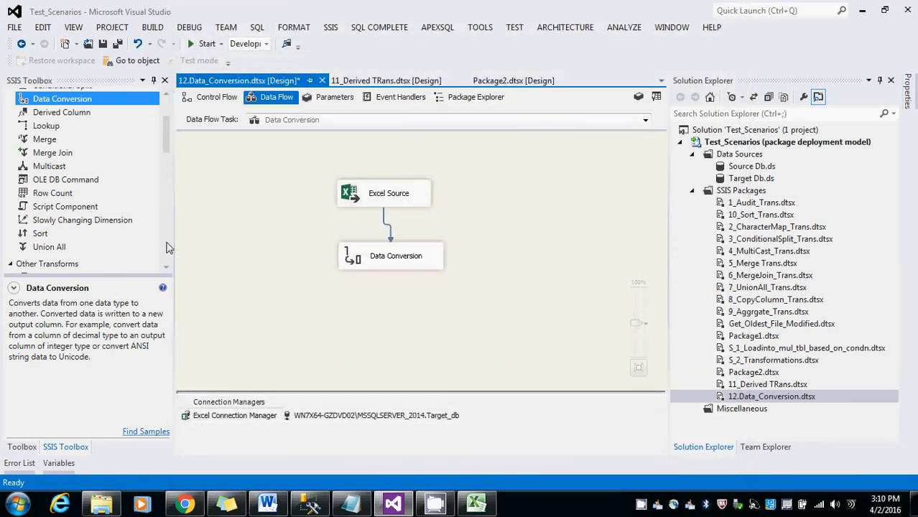
Place an OLE DB Destination below Data Conversion and connect it
scroll("down", 3)
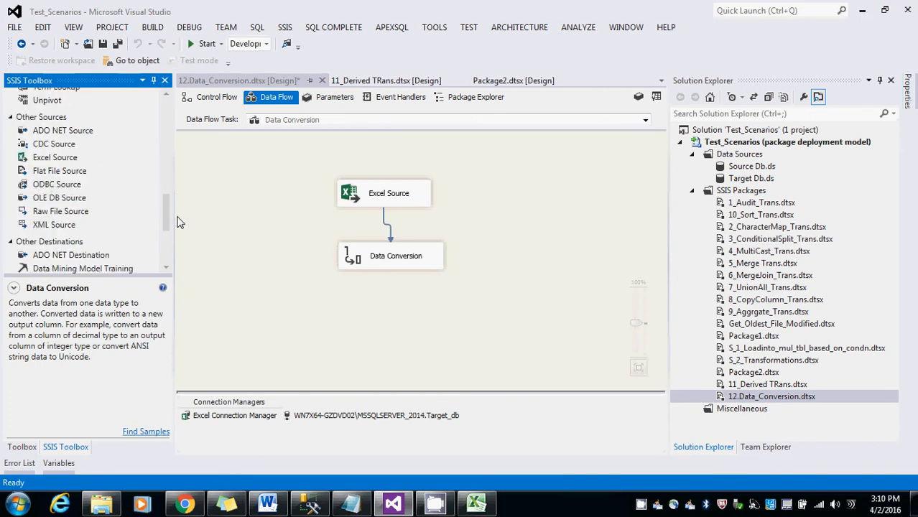
scroll("down", 3)
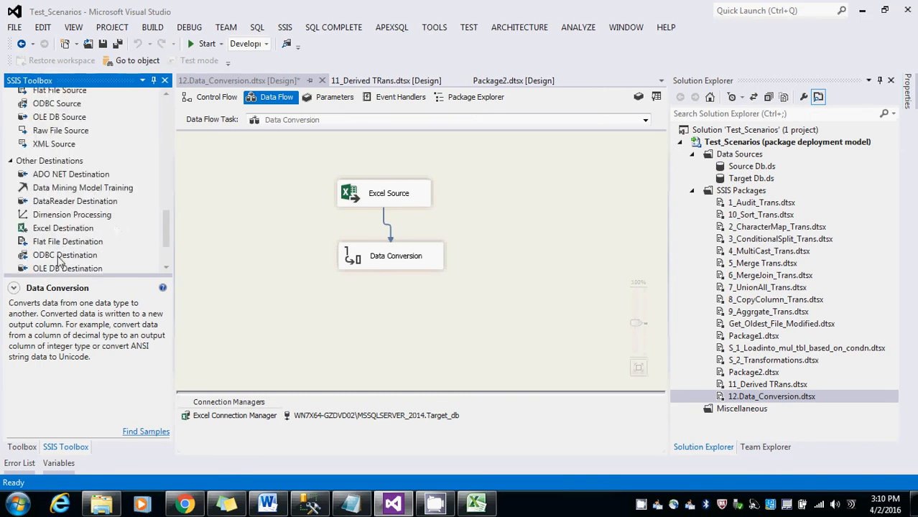
left_click_drag(68, 266, 394, 318)
type("tblDC")
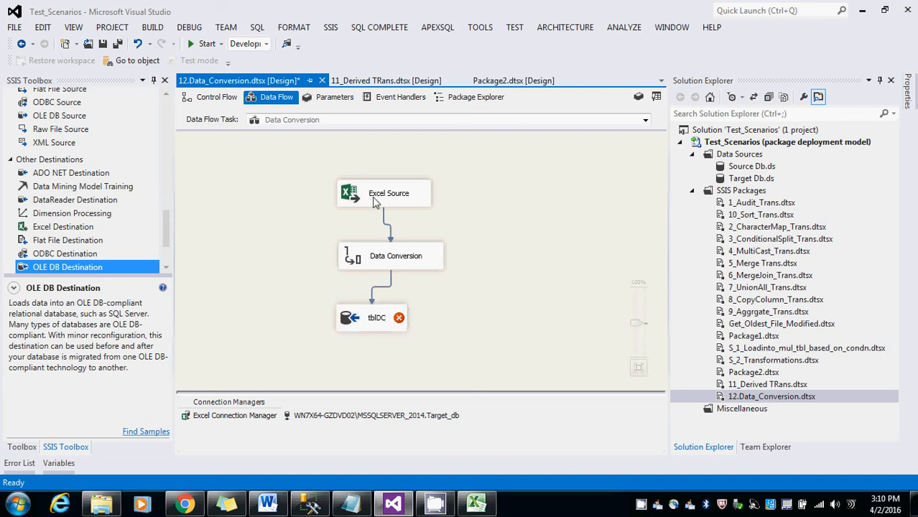
left_click(384, 192)
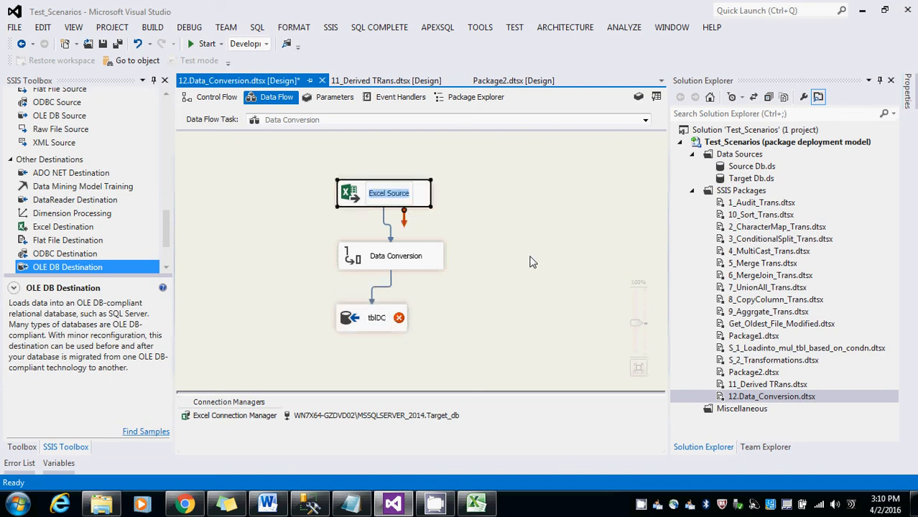
Point the destination at [dbo].[TblDC] and map DC_ID to Id
double_click(371, 318)
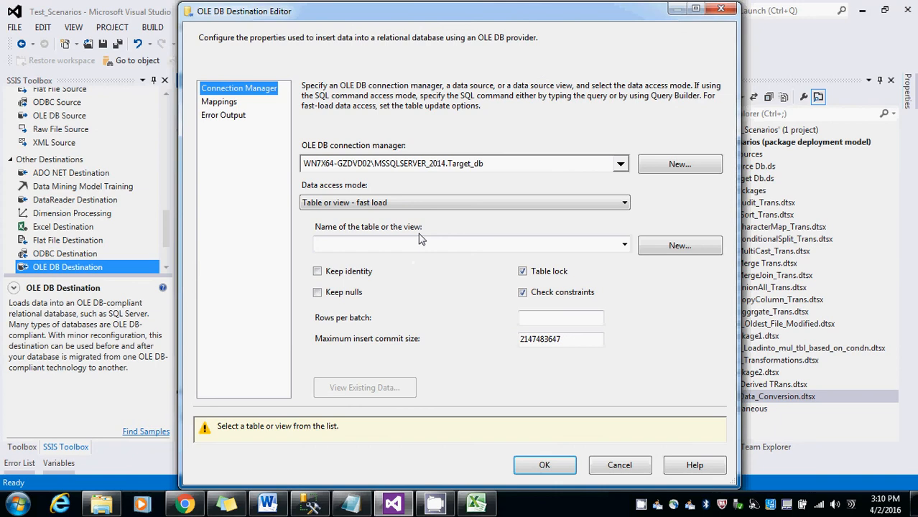
left_click(622, 244)
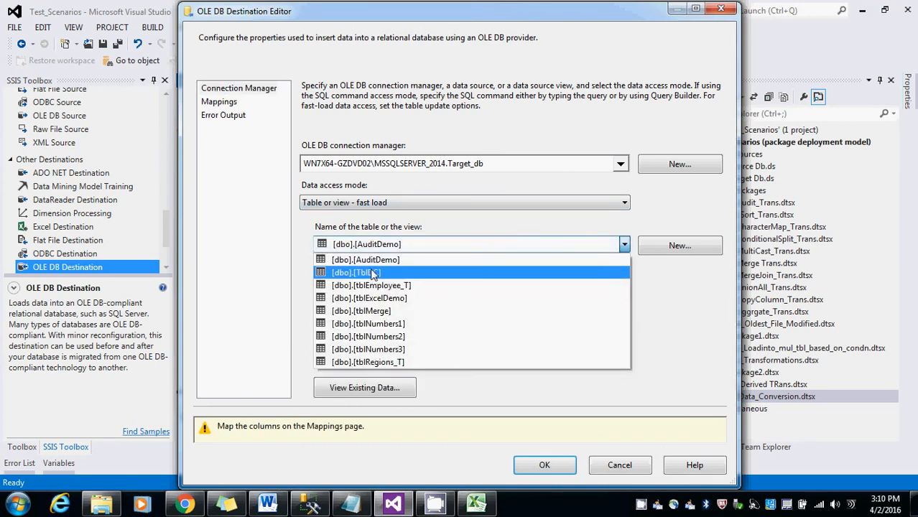
left_click(219, 101)
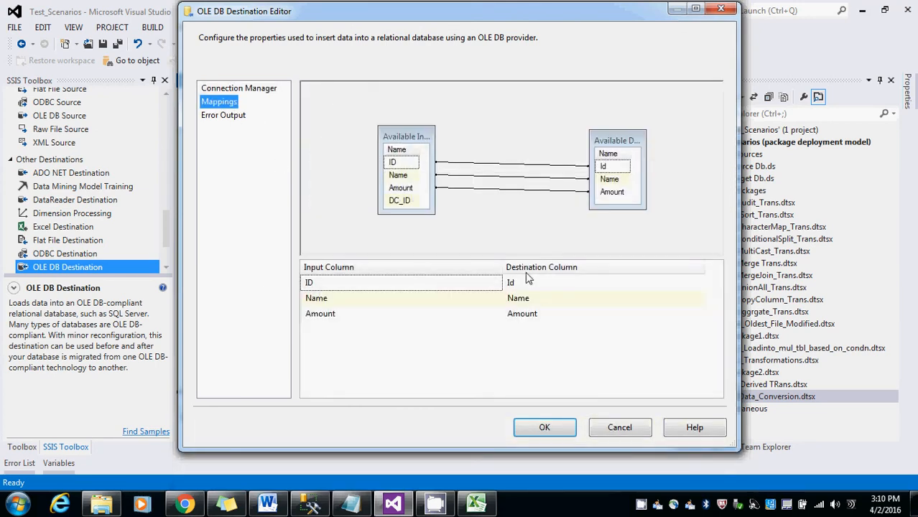
left_click(496, 281)
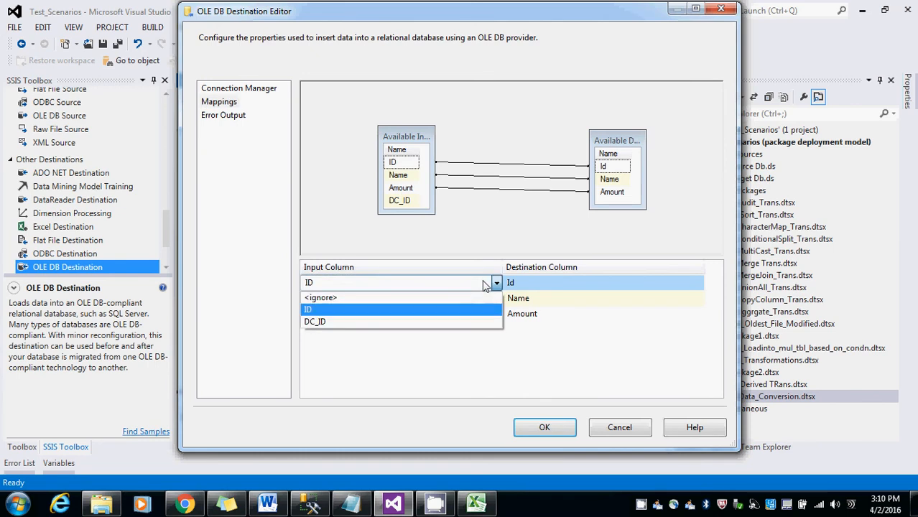
left_click(315, 321)
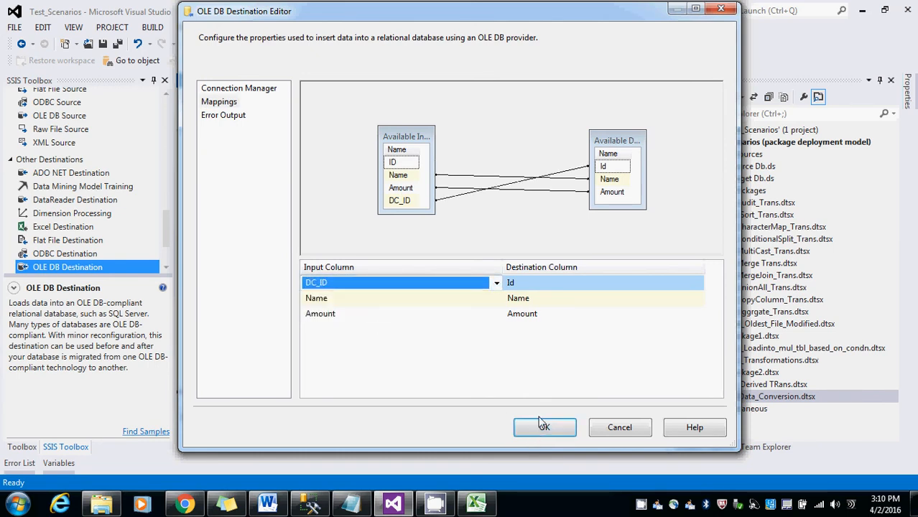
left_click(545, 427)
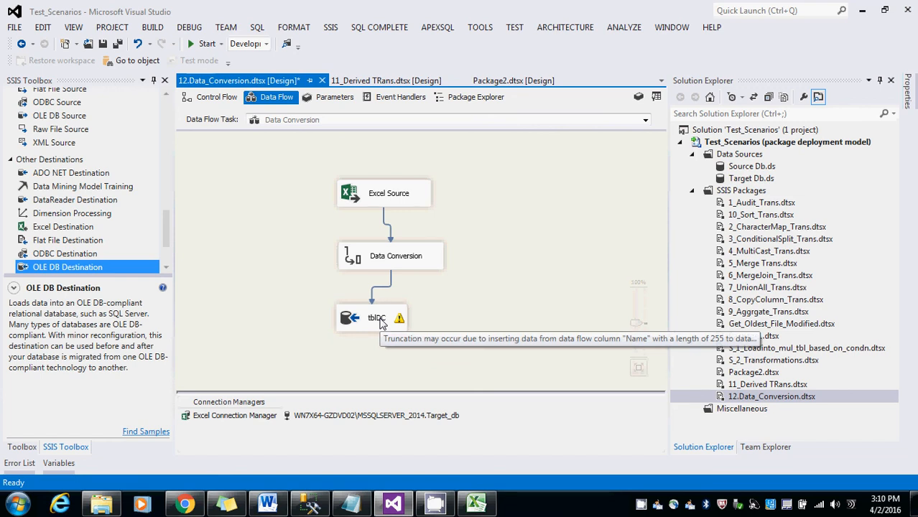
Add Name to the Data Conversion columns as a Unicode string output DC_Name
double_click(391, 256)
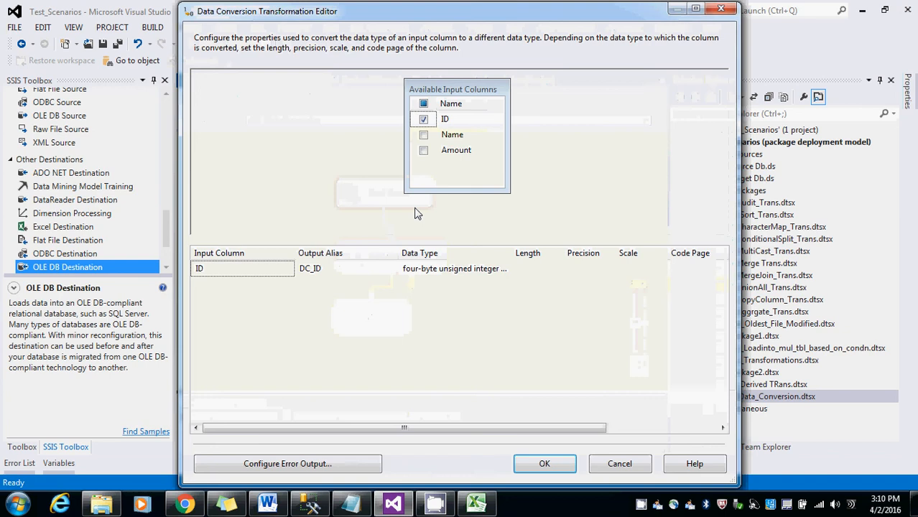
left_click(424, 135)
type("5")
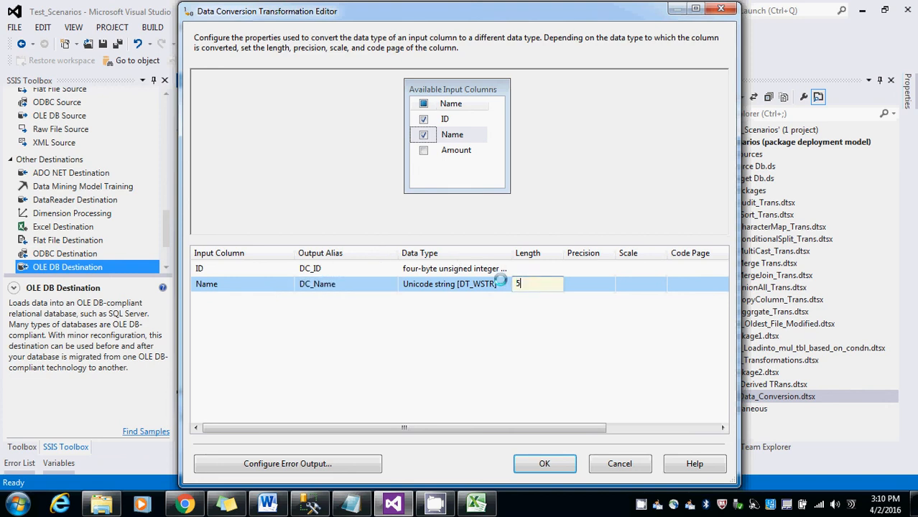
left_click(544, 463)
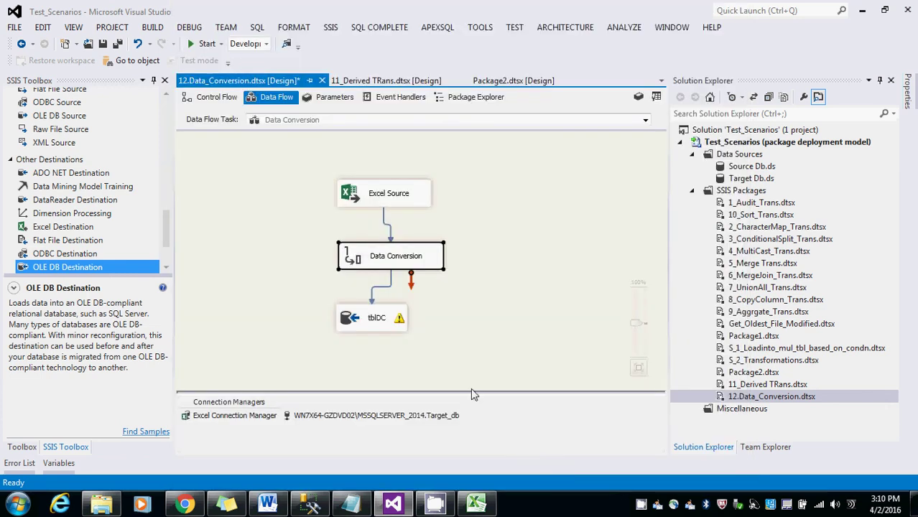
Map DC_Name to the Name column in the tblDC destination
double_click(372, 318)
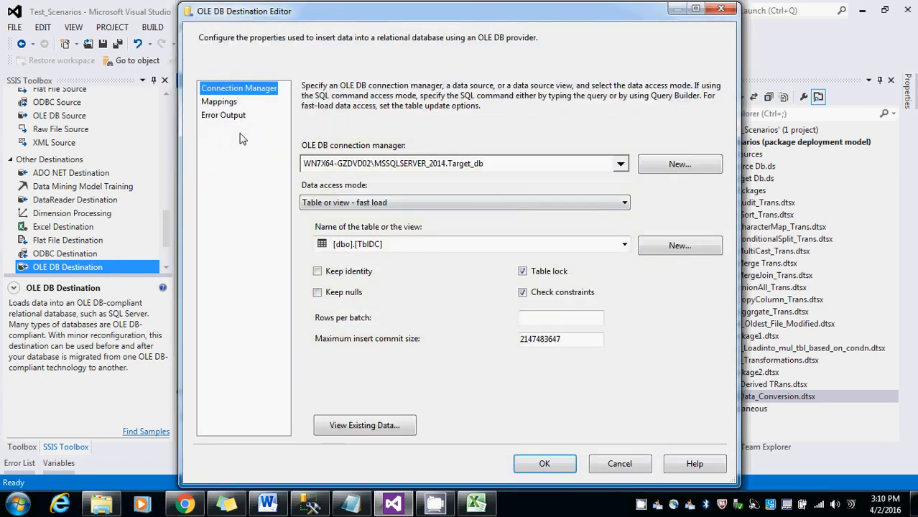
left_click(219, 101)
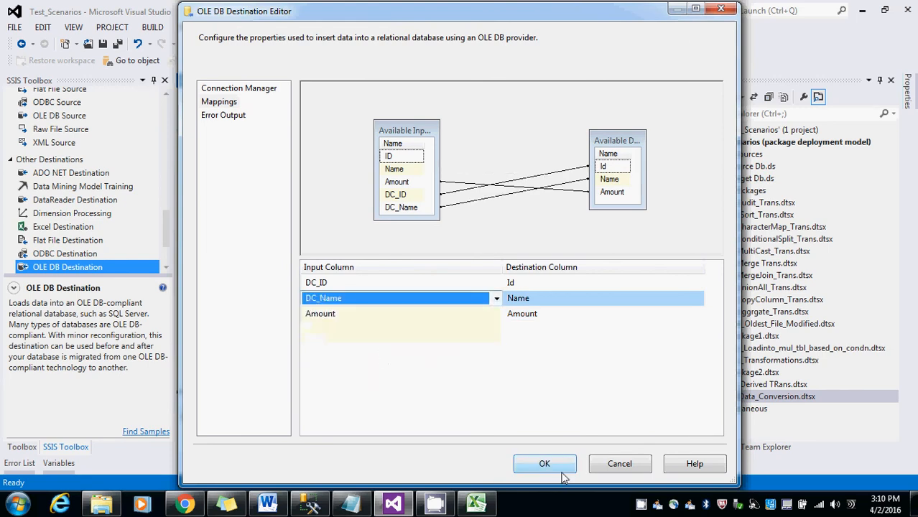
left_click(544, 463)
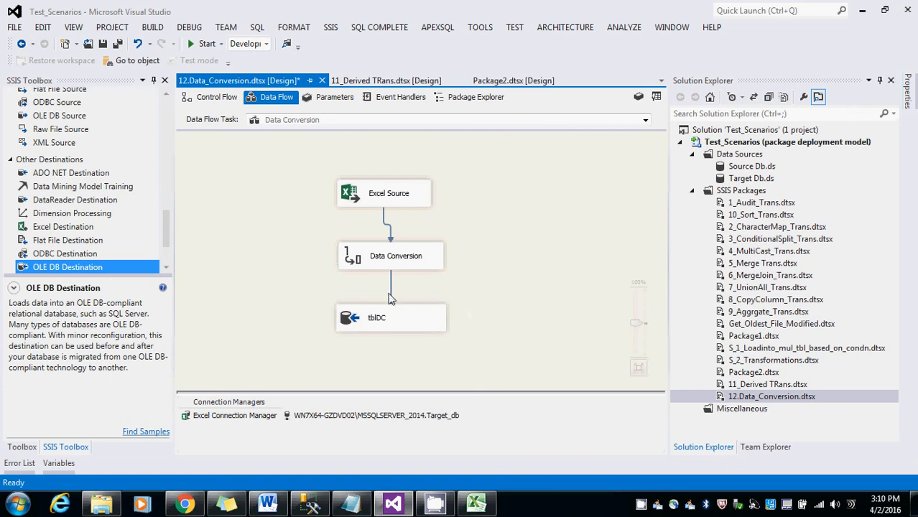
mouse_move(252, 216)
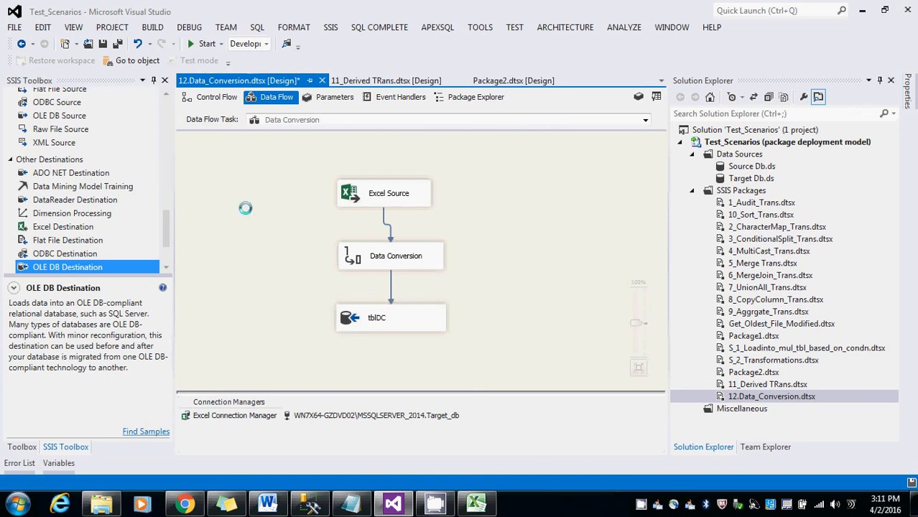
Run the 12.Data_Conversion package, loading 11 rows into tblDC, then switch to SSMS
left_click(206, 43)
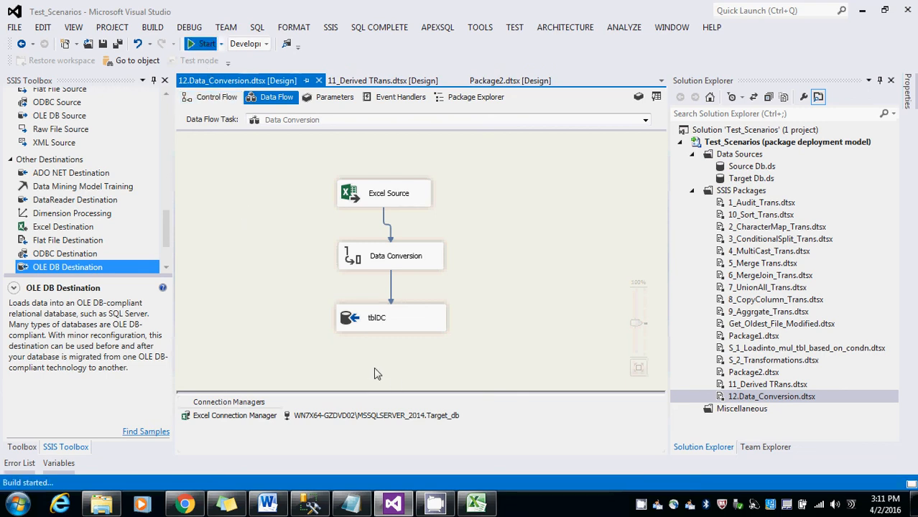
mouse_move(514, 315)
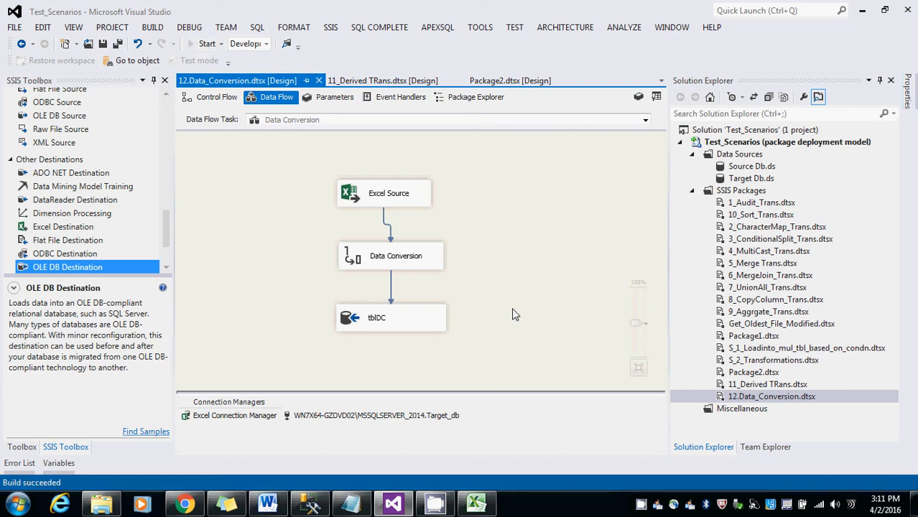
left_click(207, 43)
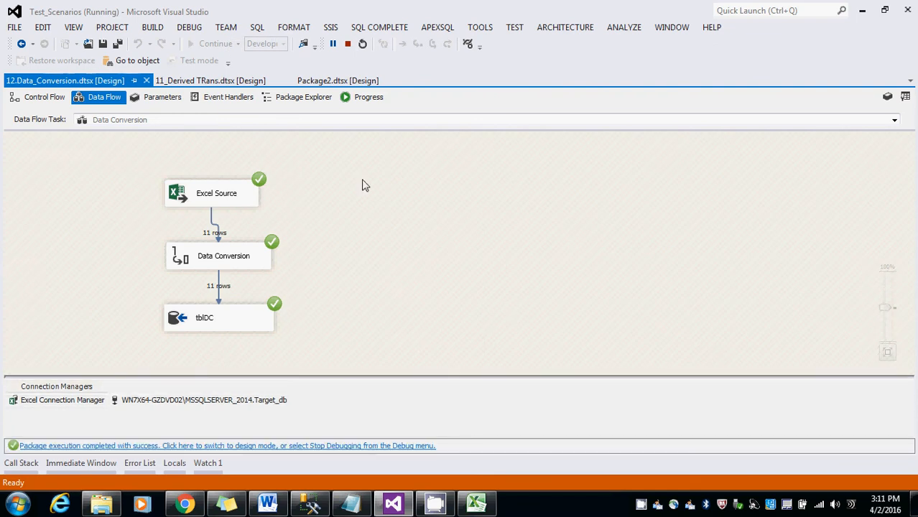
left_click(310, 503)
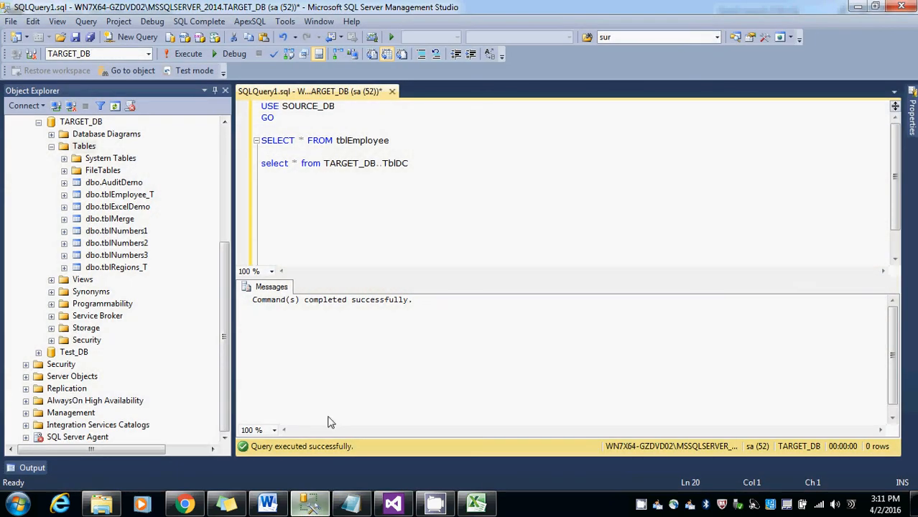
Execute SELECT * FROM TARGET_DB..TblDC to confirm 11 rows, then return to Visual Studio
left_click(188, 54)
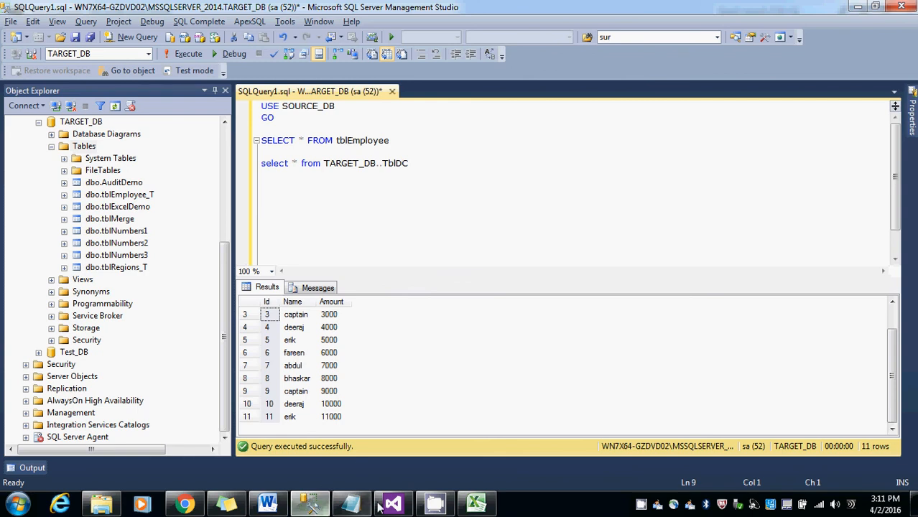
left_click(392, 503)
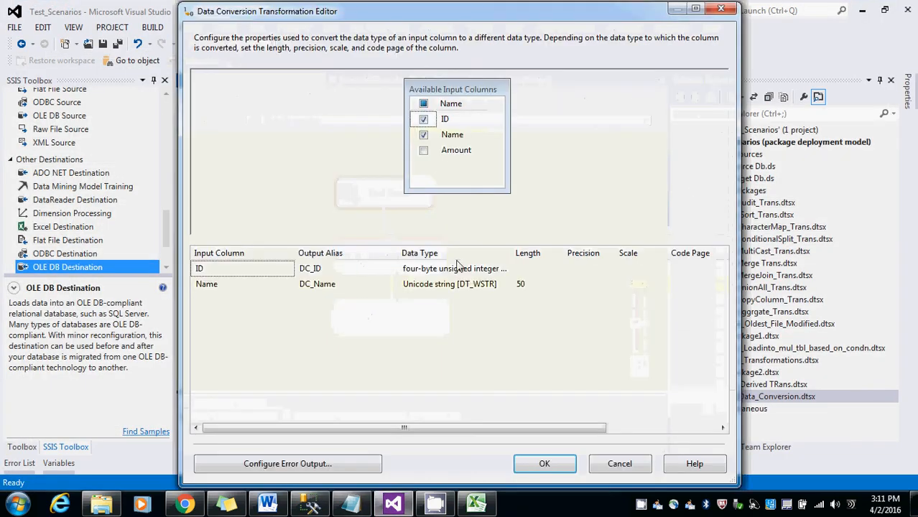